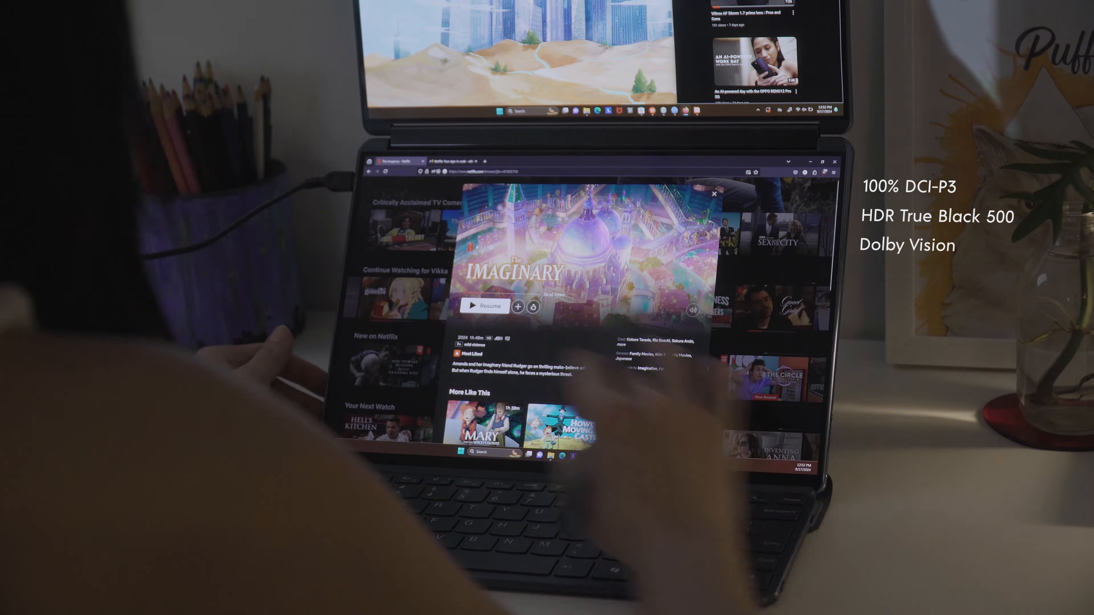
# Step: Show the Window Management feature details from the User Center Features page
pyautogui.click(485, 306)
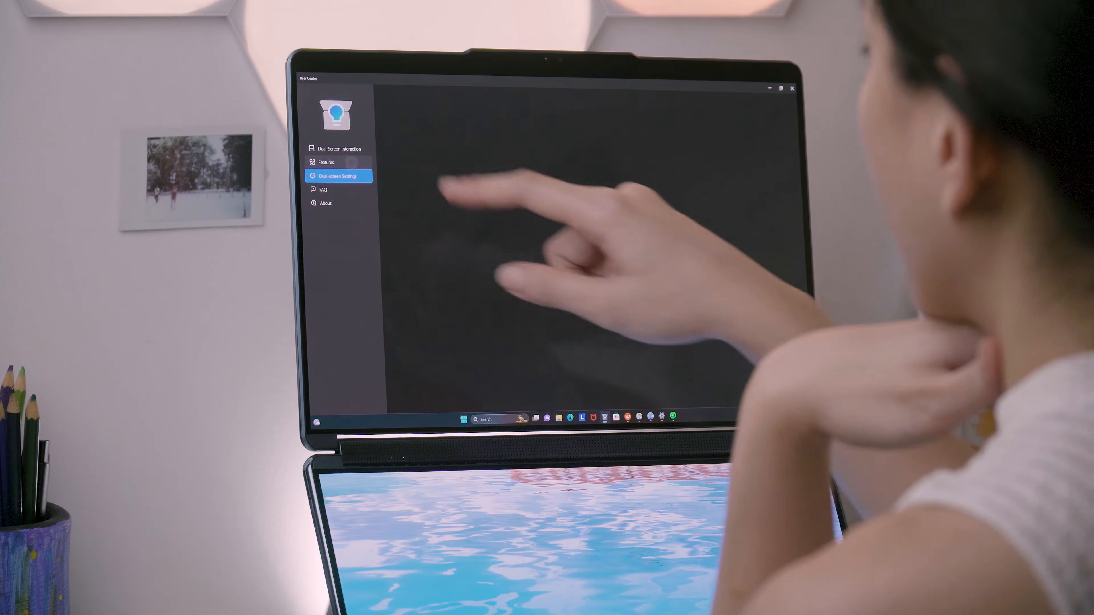
pyautogui.click(326, 162)
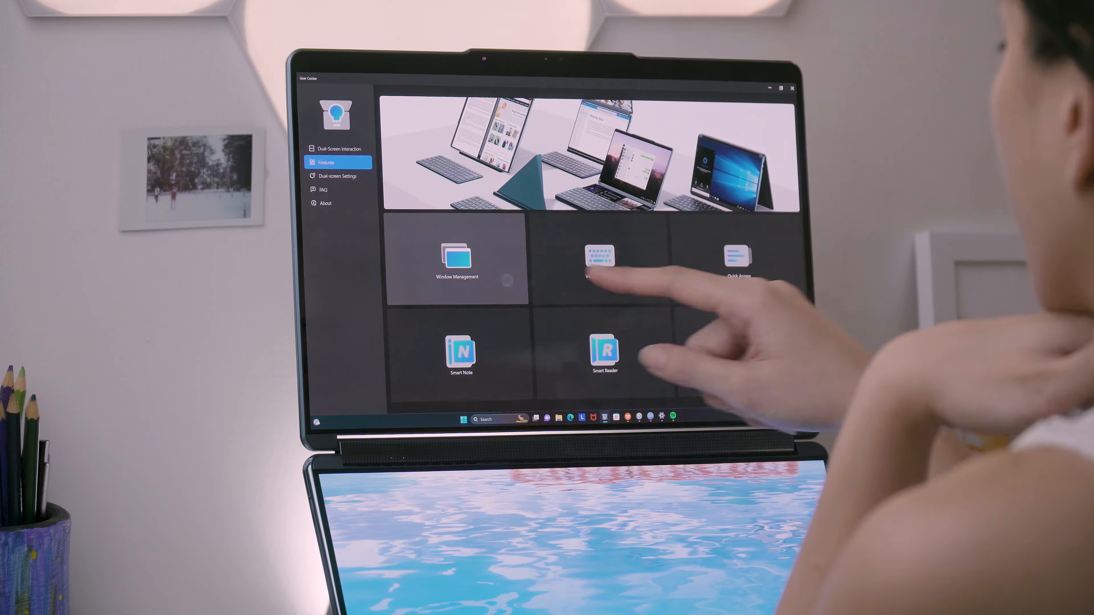
pyautogui.click(457, 261)
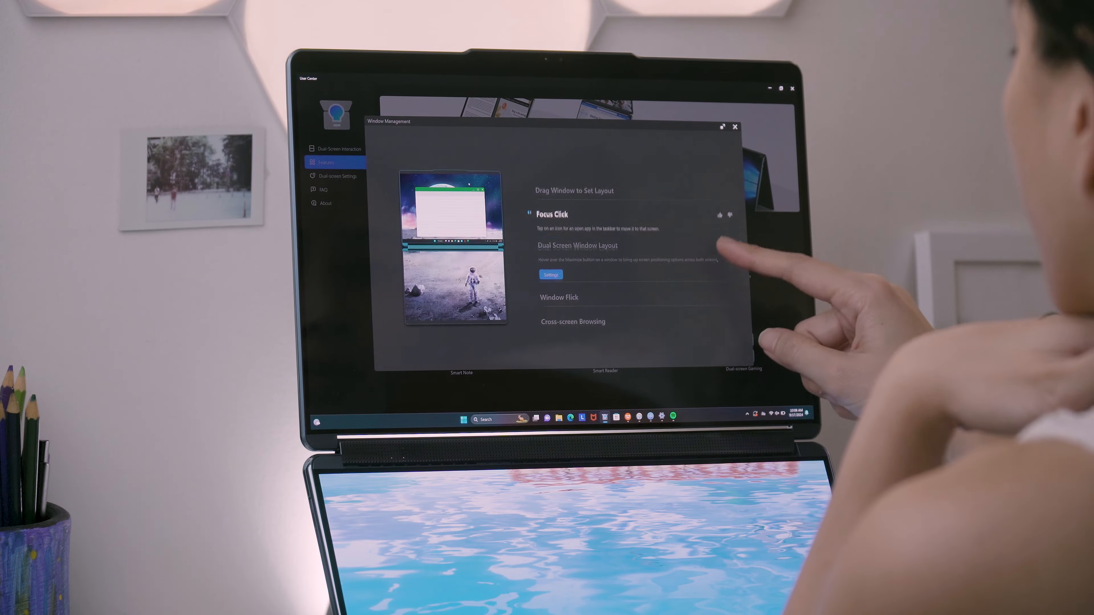